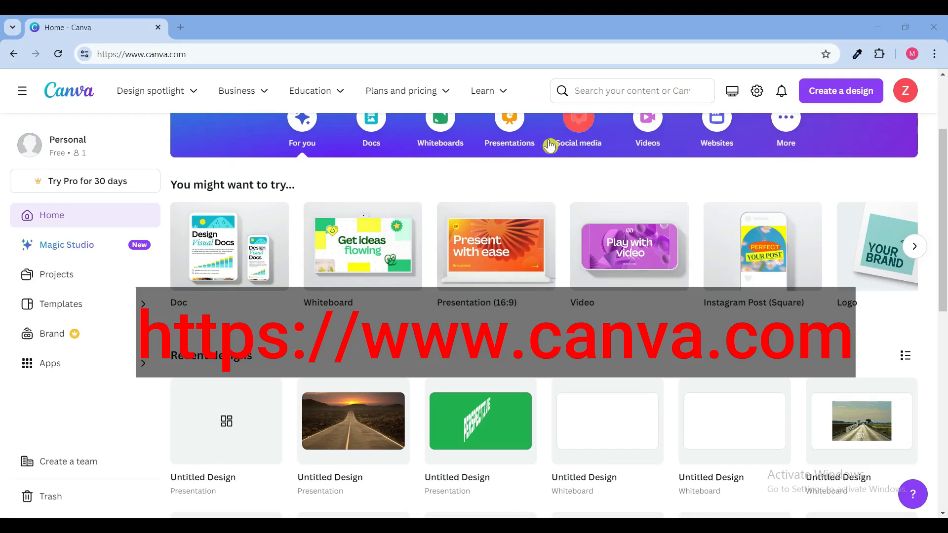
mouse_move(605, 366)
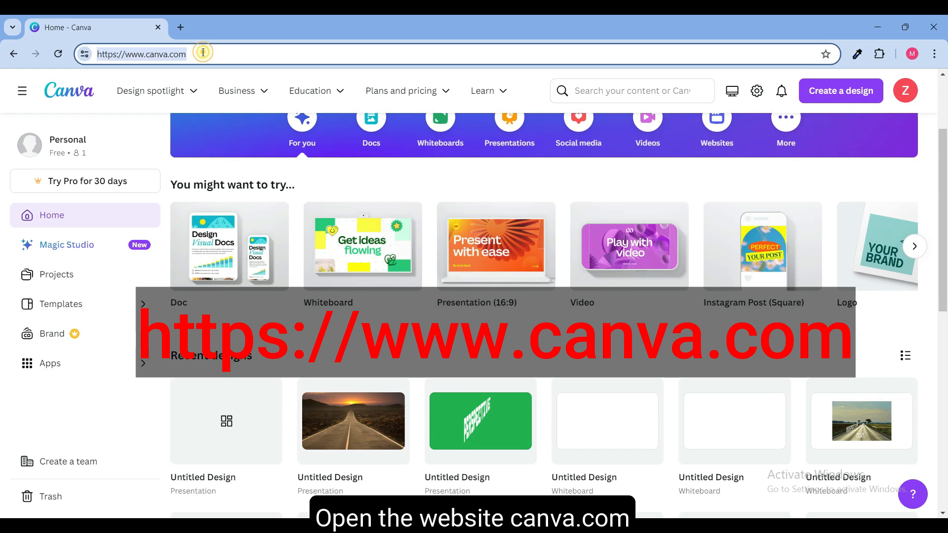
mouse_move(295, 128)
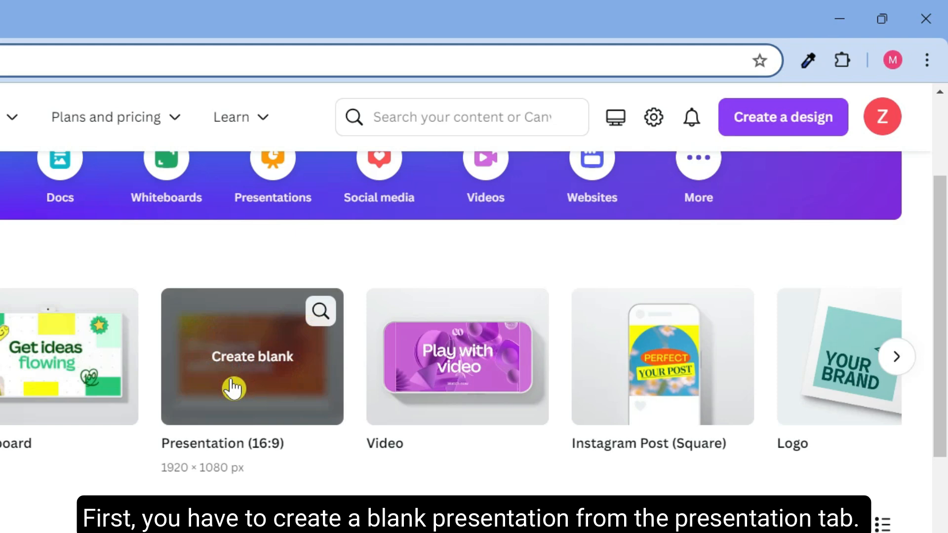
mouse_move(255, 367)
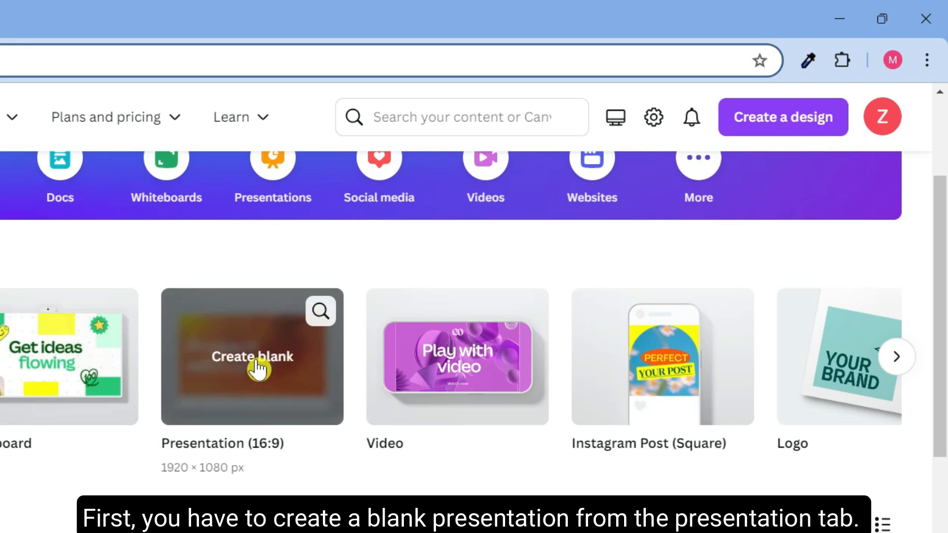
Create a blank 16:9 presentation from the Canva home page.
click(783, 117)
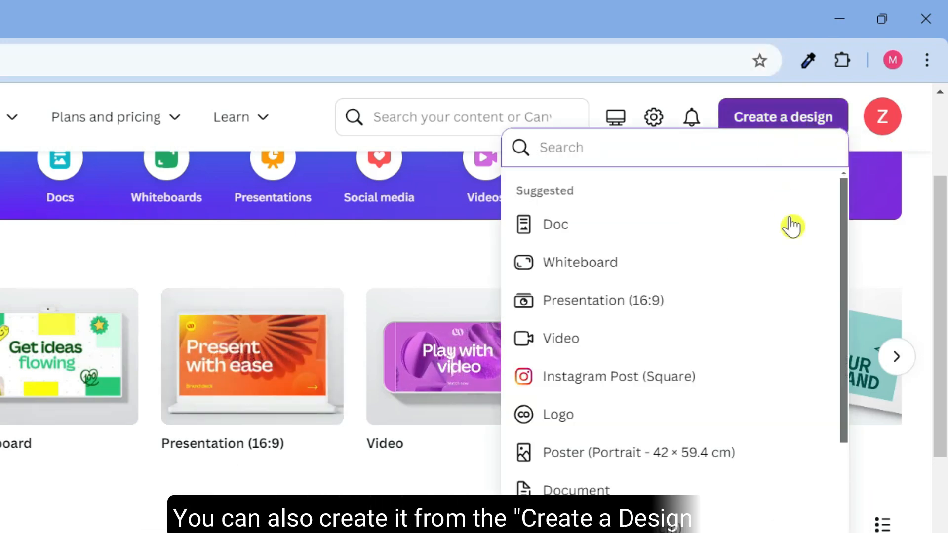
mouse_move(676, 308)
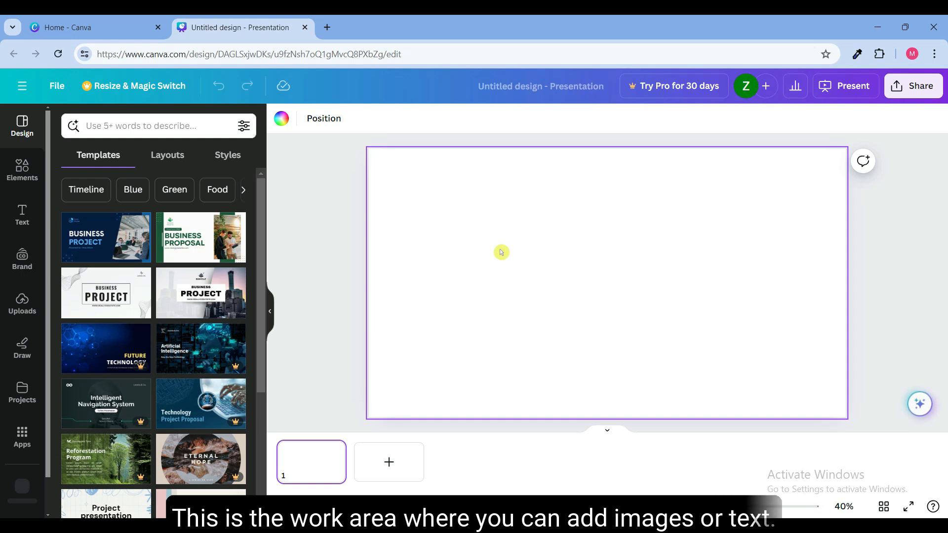
mouse_move(548, 308)
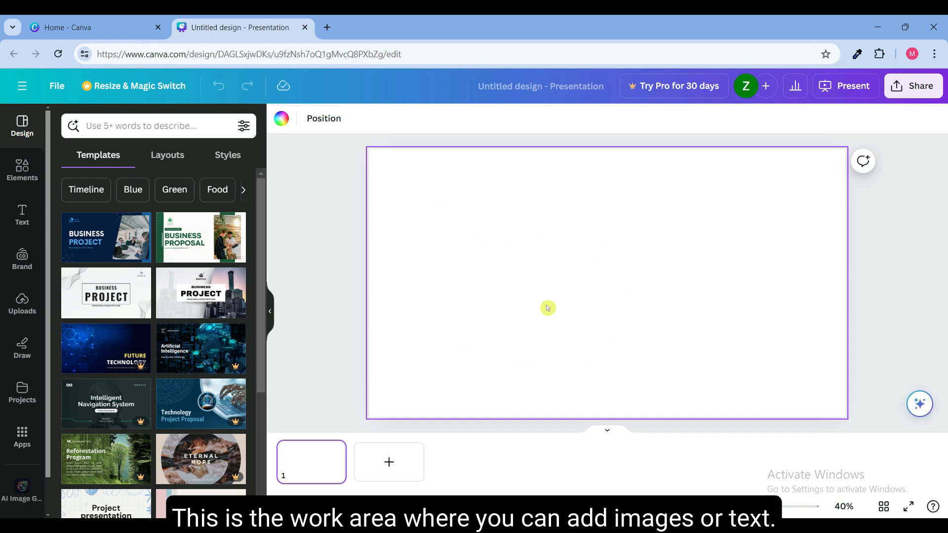
mouse_move(430, 284)
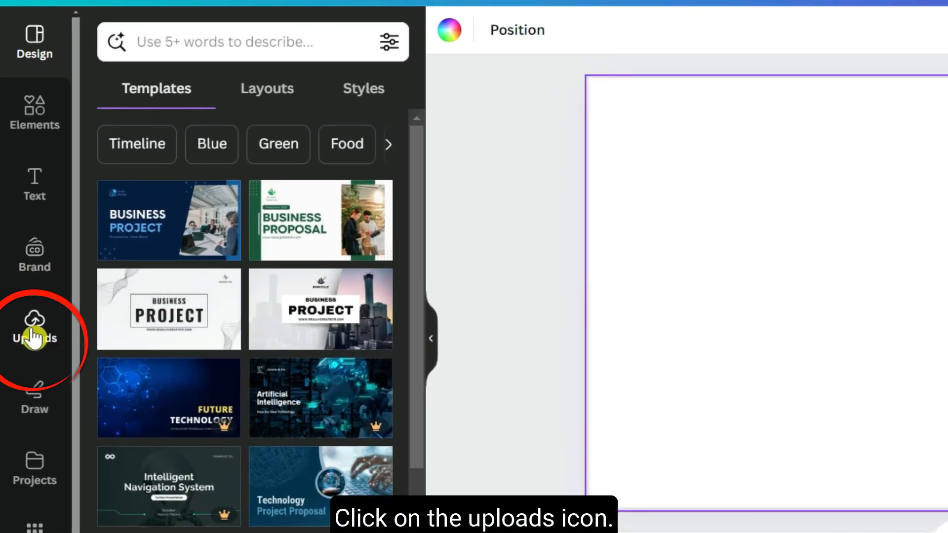
Upload road-trip-3469810_1920.jpg from the computer into the Uploads library.
click(31, 327)
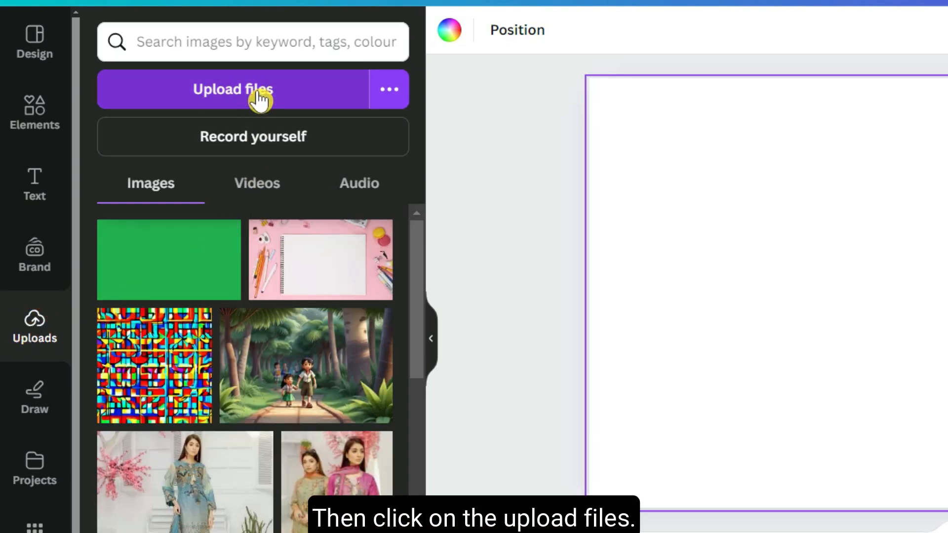
click(232, 89)
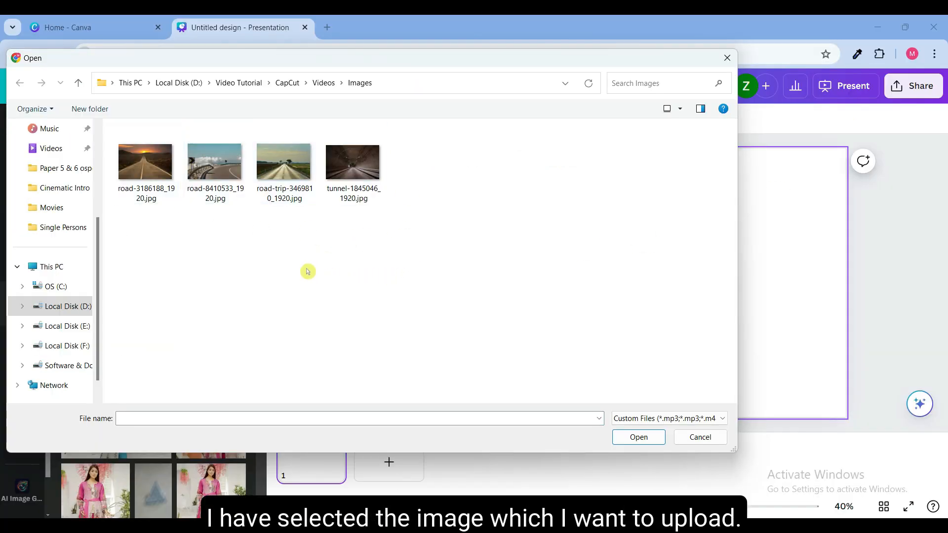
click(283, 162)
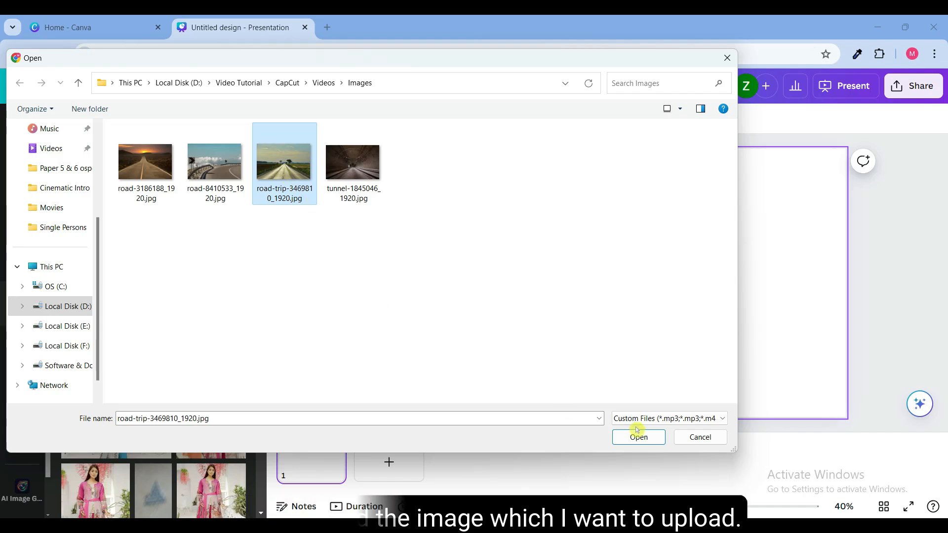
click(638, 436)
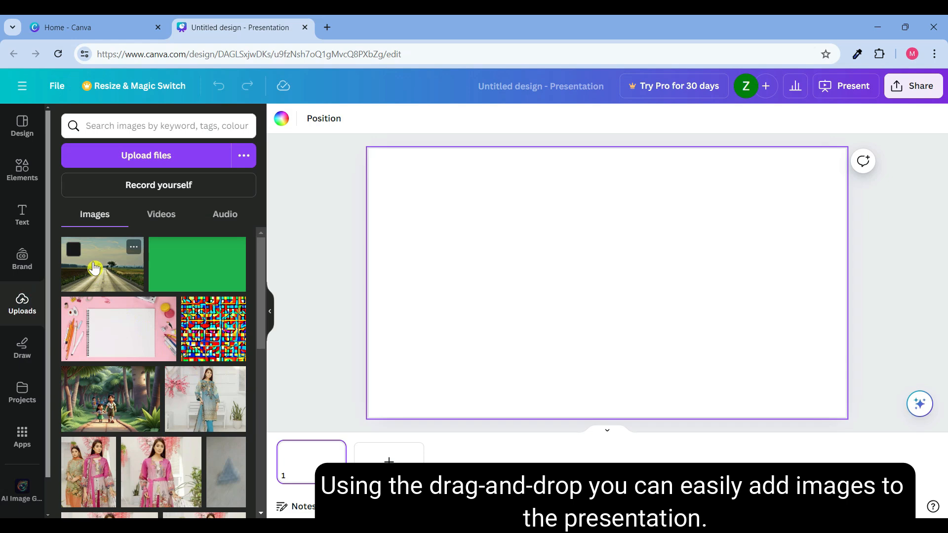
Place the uploaded road photo on the slide and enlarge it to cover the whole page.
drag(103, 265, 594, 278)
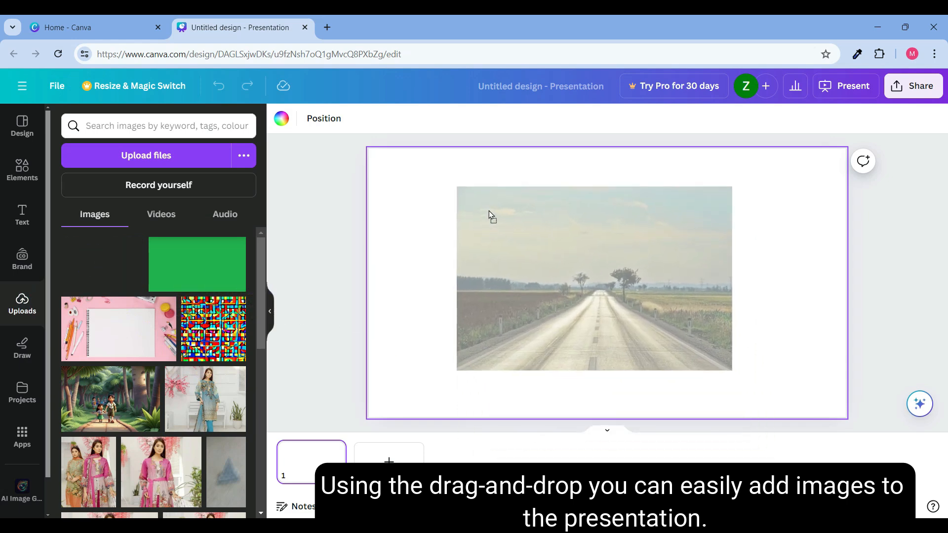
click(593, 279)
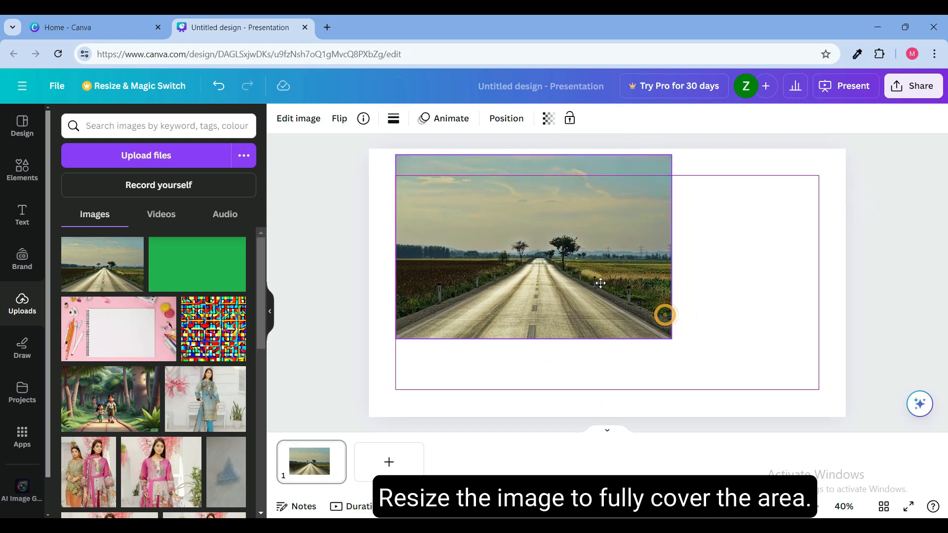
drag(665, 314, 643, 333)
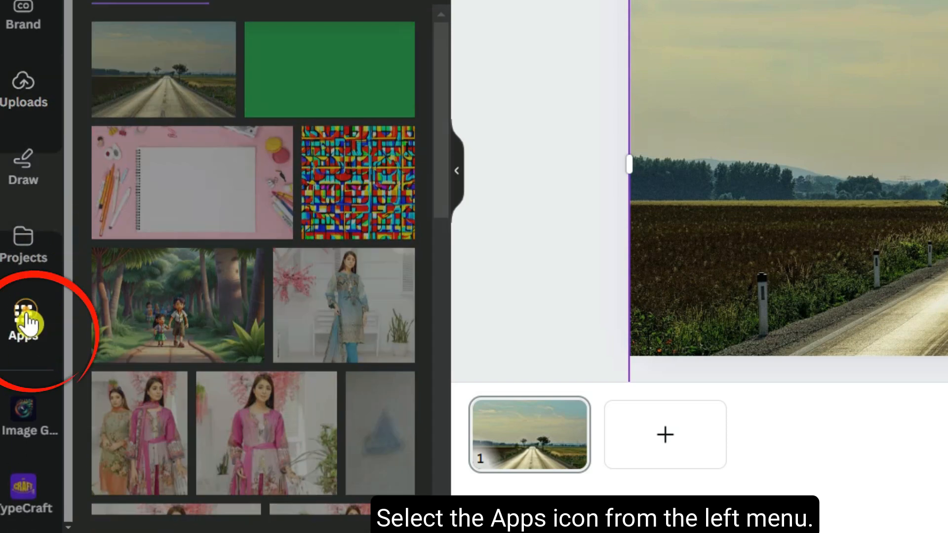
Find TypeCraft through the Apps search and launch it in the side panel.
click(23, 310)
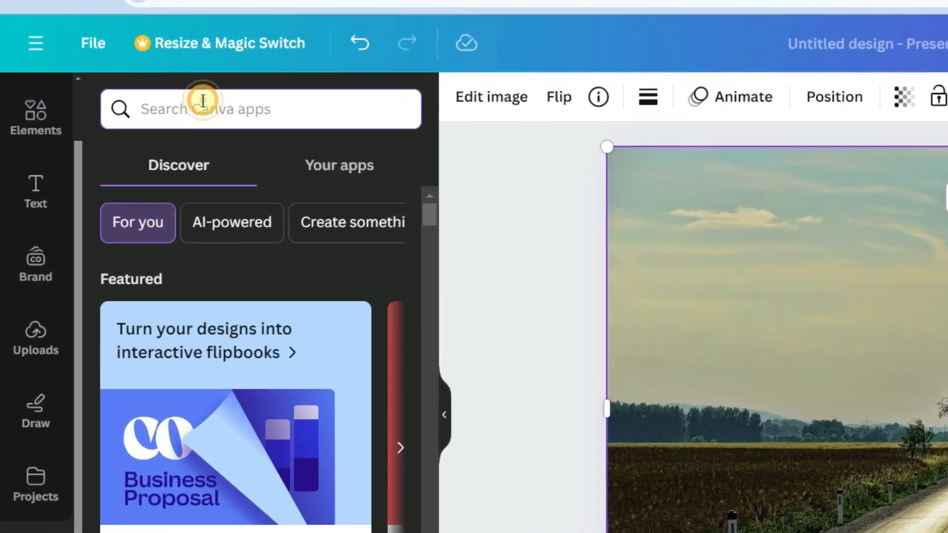
text(TypeCraft)
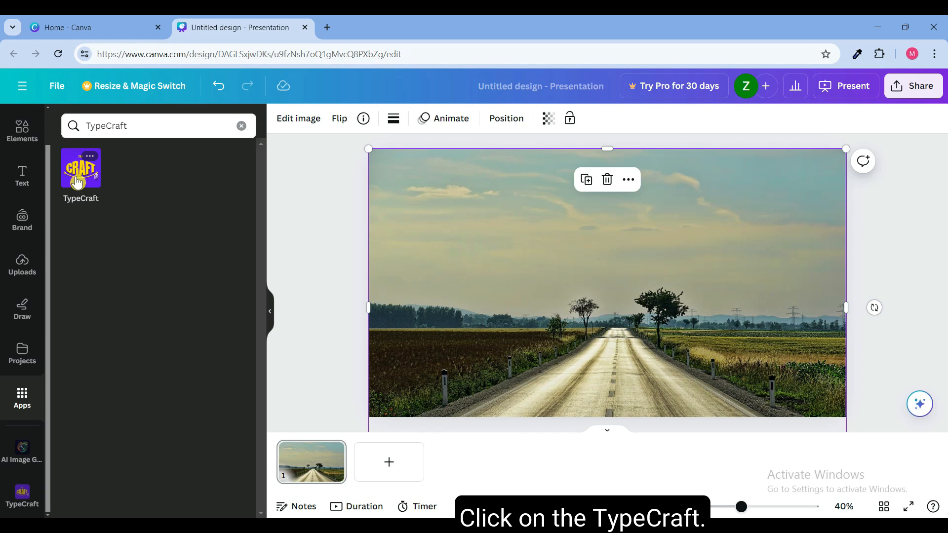
click(81, 168)
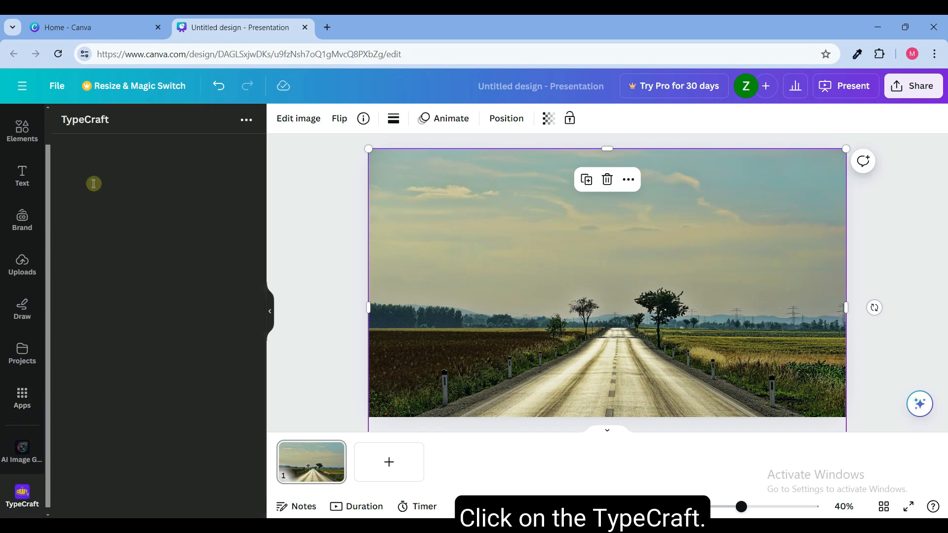
Replace the default 'TYPECRAFT 123' text with the word PERSPECTIVE.
click(94, 184)
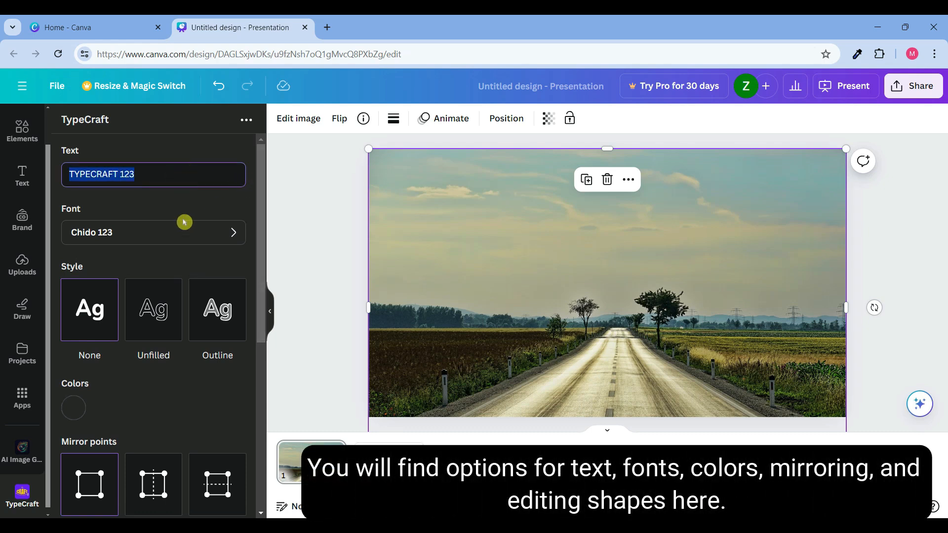
click(153, 232)
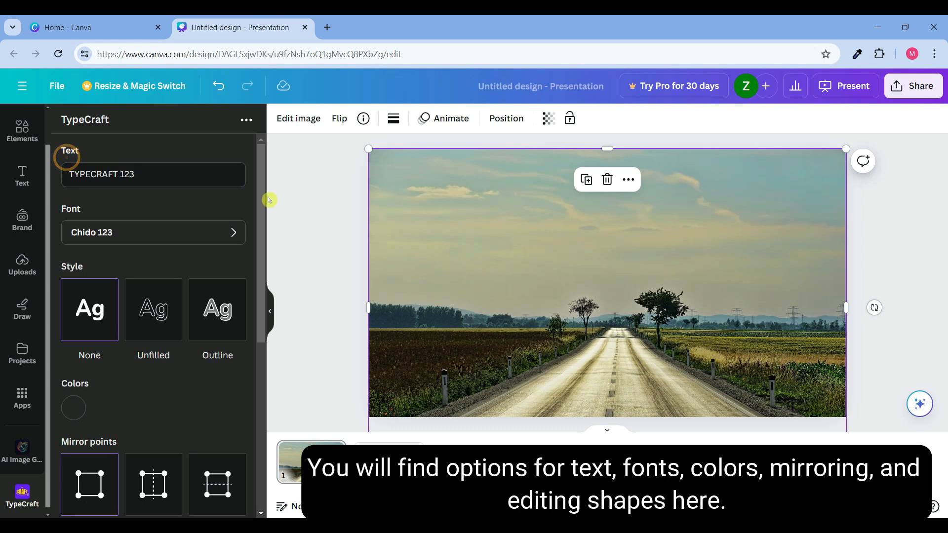
scroll(down, 3)
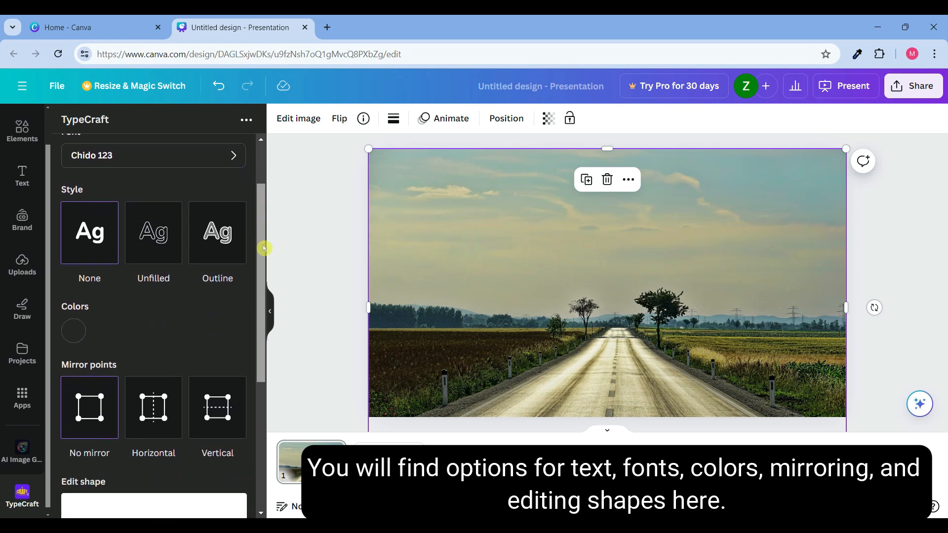
scroll(down, 3)
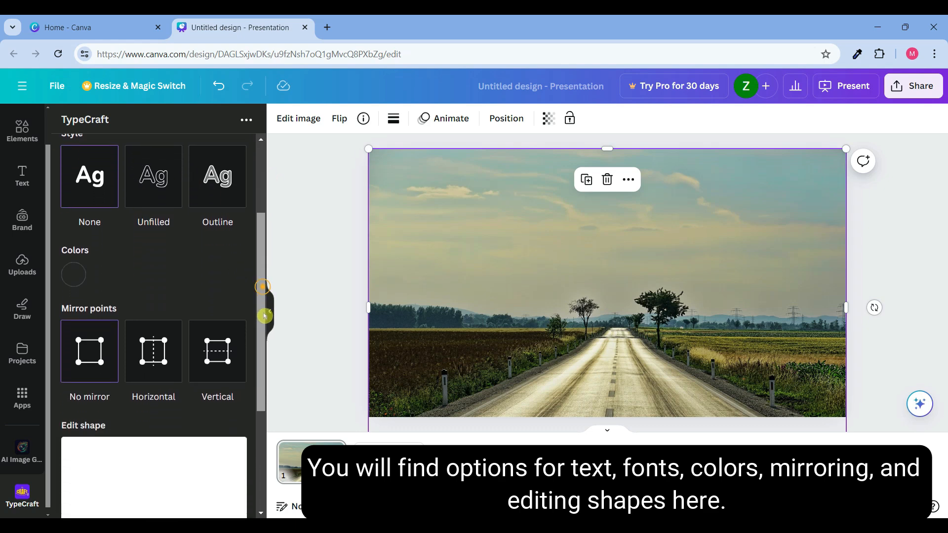
click(73, 274)
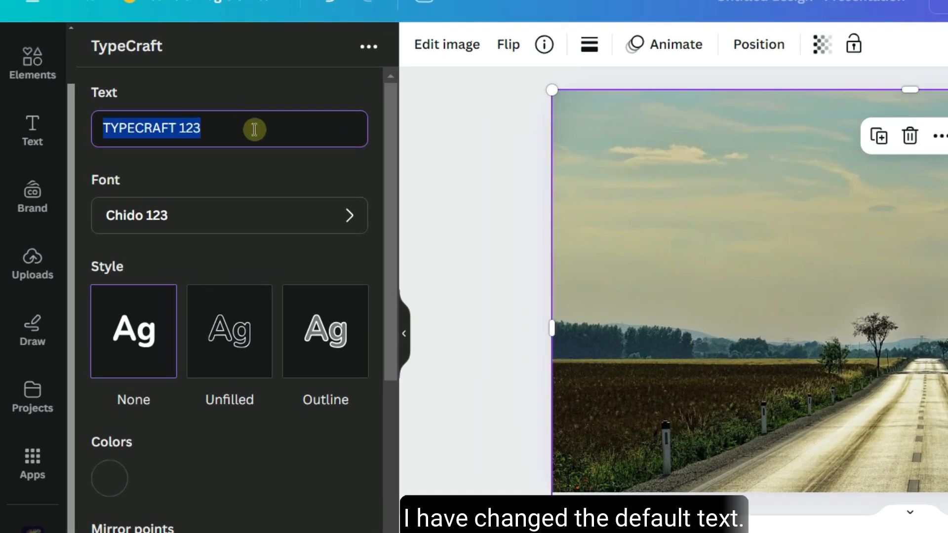
text(PERS)
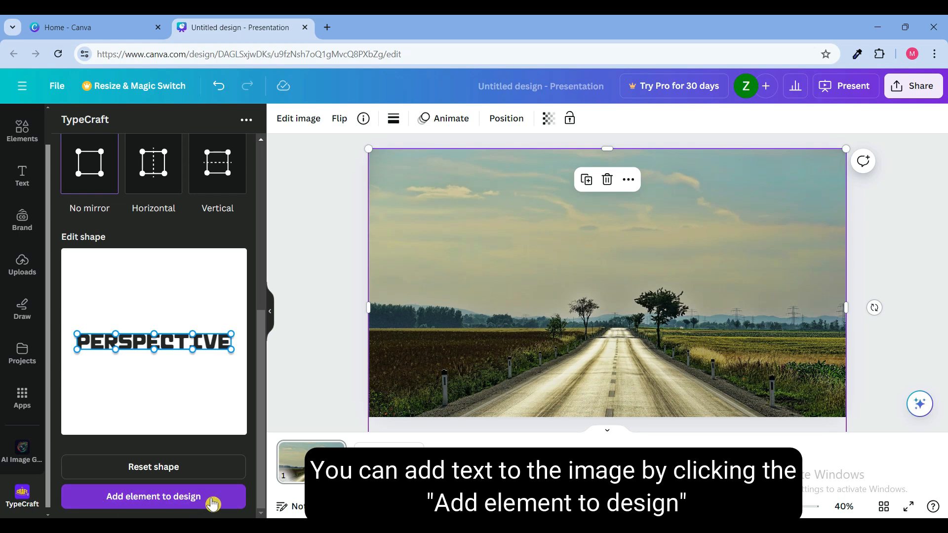
Add PERSPECTIVE onto the slide over the road photo and update its colour to white.
click(153, 496)
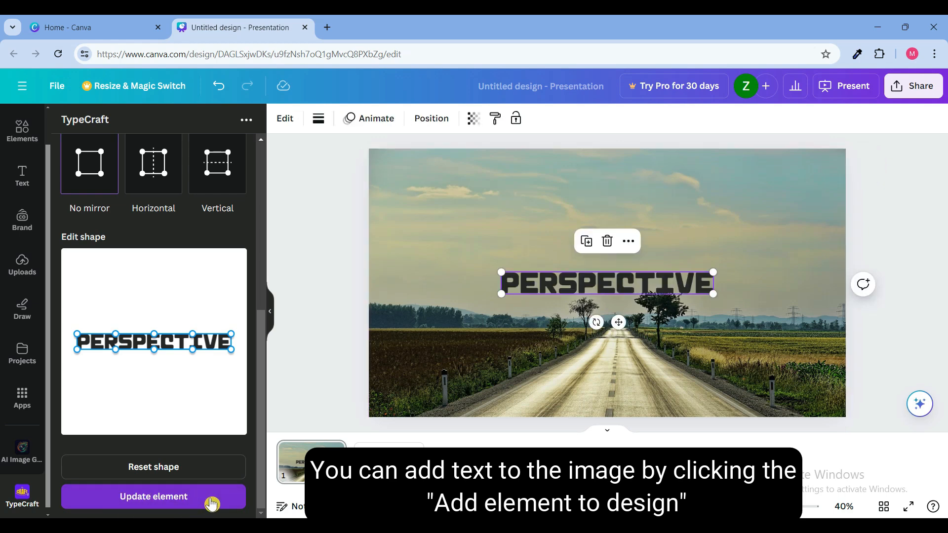
click(153, 497)
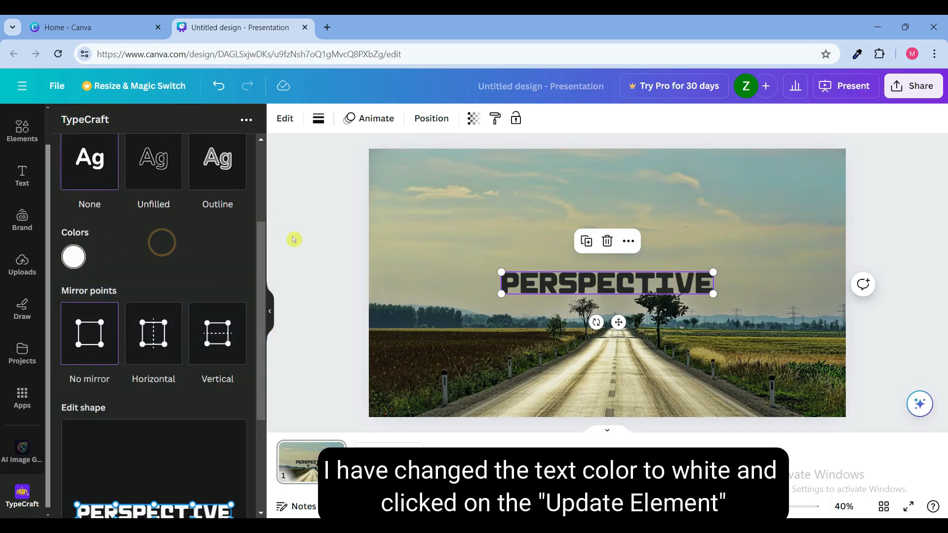
scroll(down, 3)
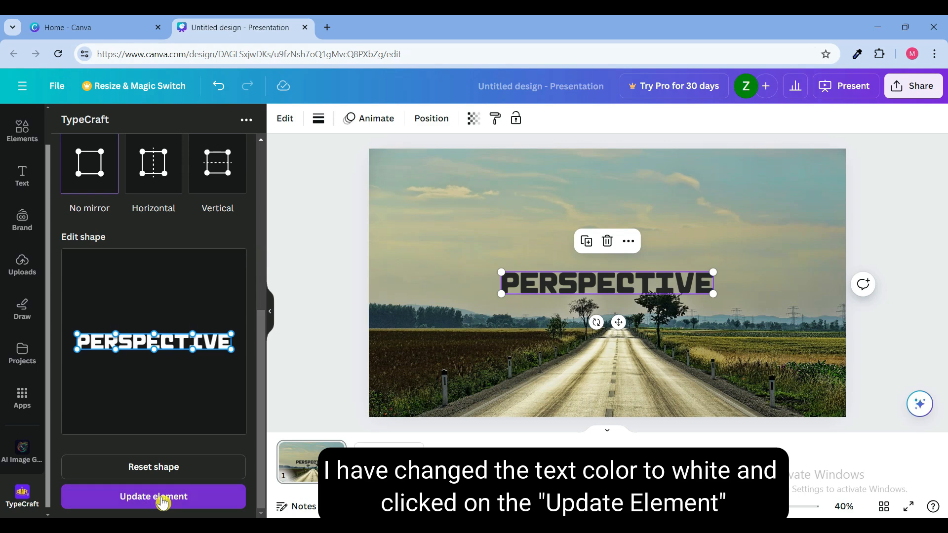
click(153, 496)
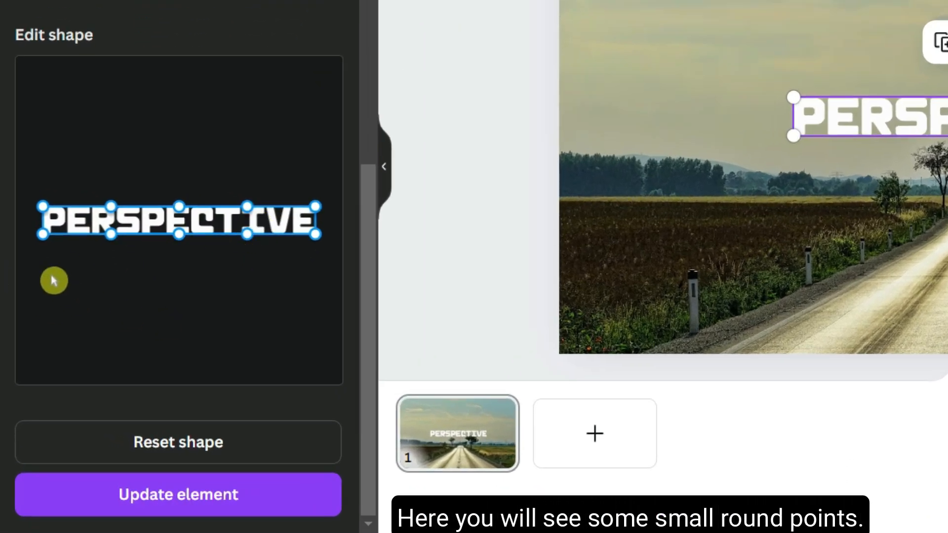
Warp the word's outline points into a road-like perspective and apply it to the slide text.
drag(54, 279, 47, 237)
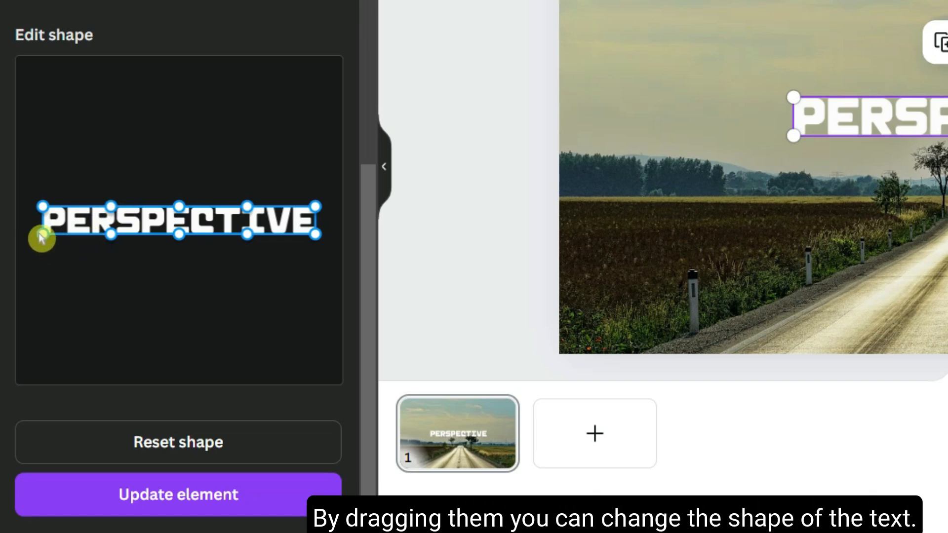
drag(41, 237, 39, 375)
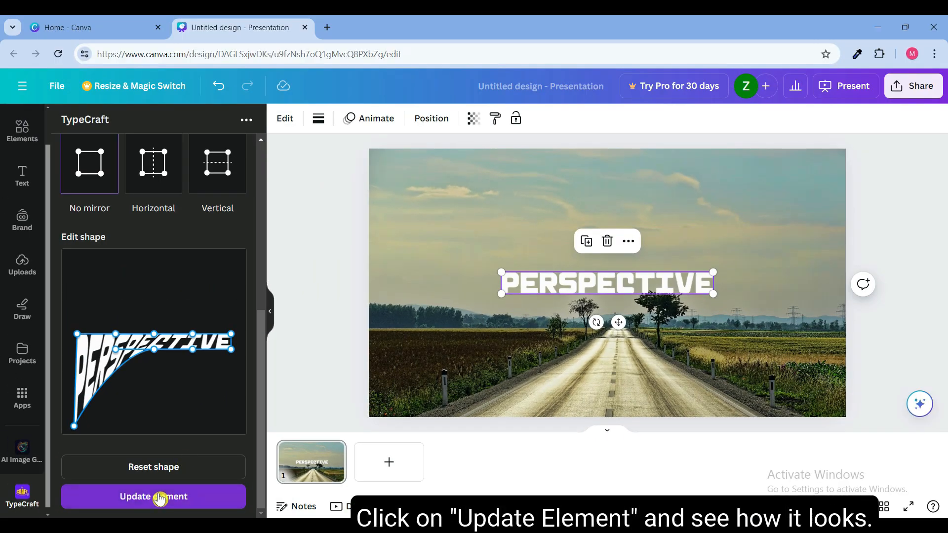
click(153, 496)
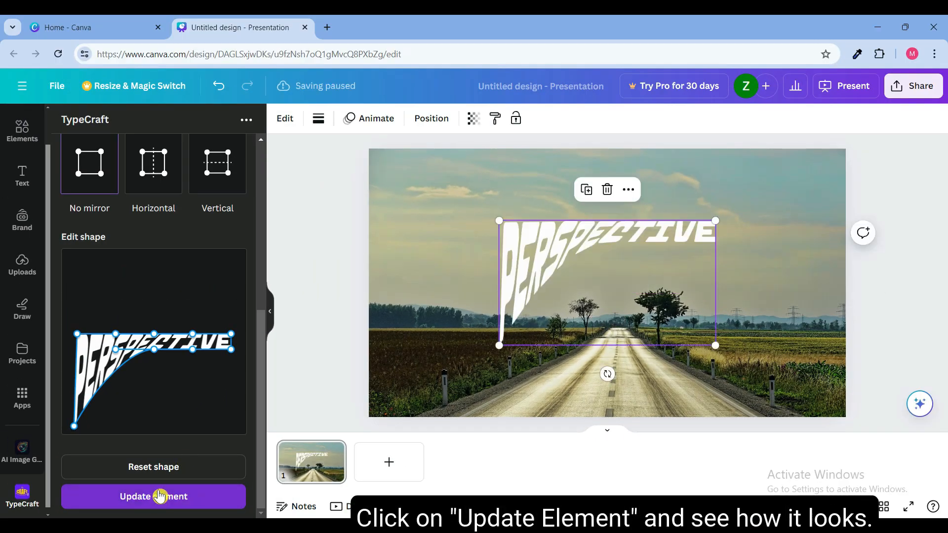
Refine the shape, raising one end and skewing the text so it follows the road.
click(153, 497)
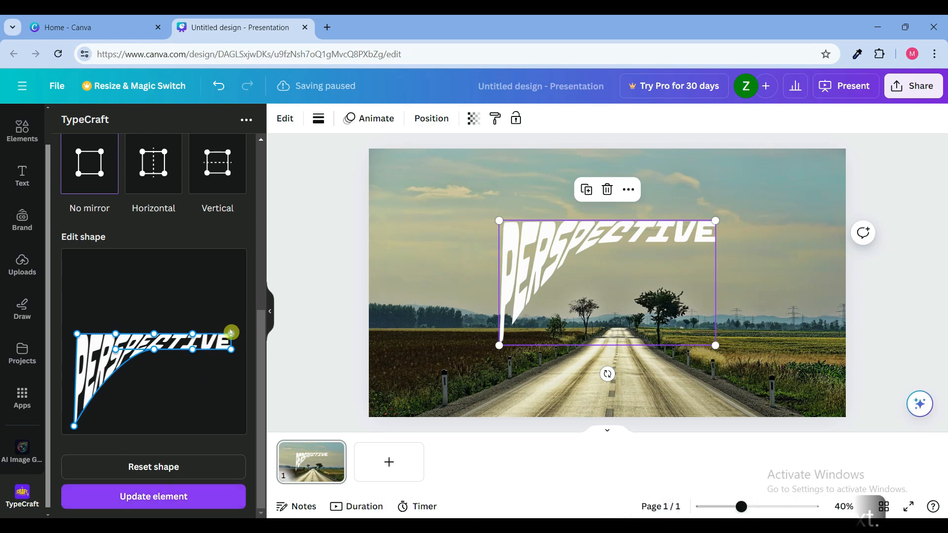
drag(231, 332, 191, 333)
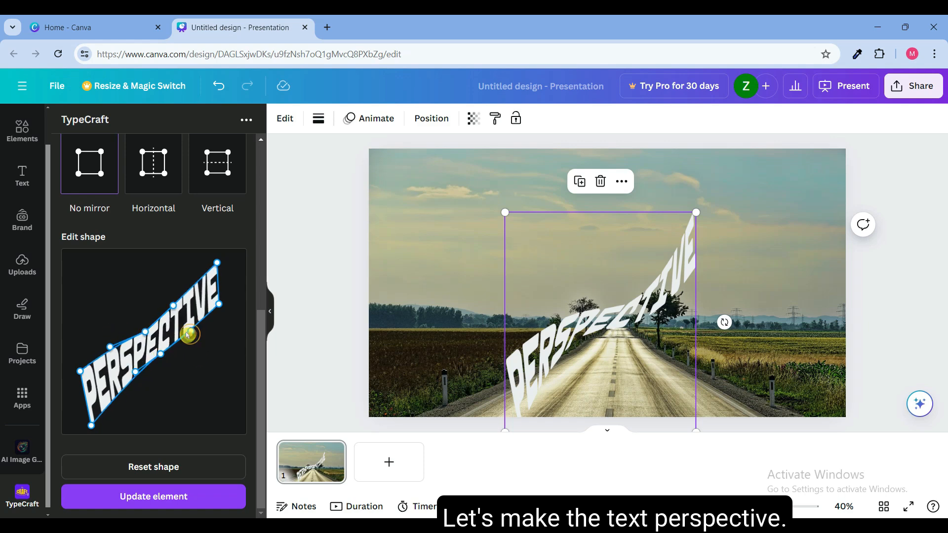
drag(188, 335, 186, 336)
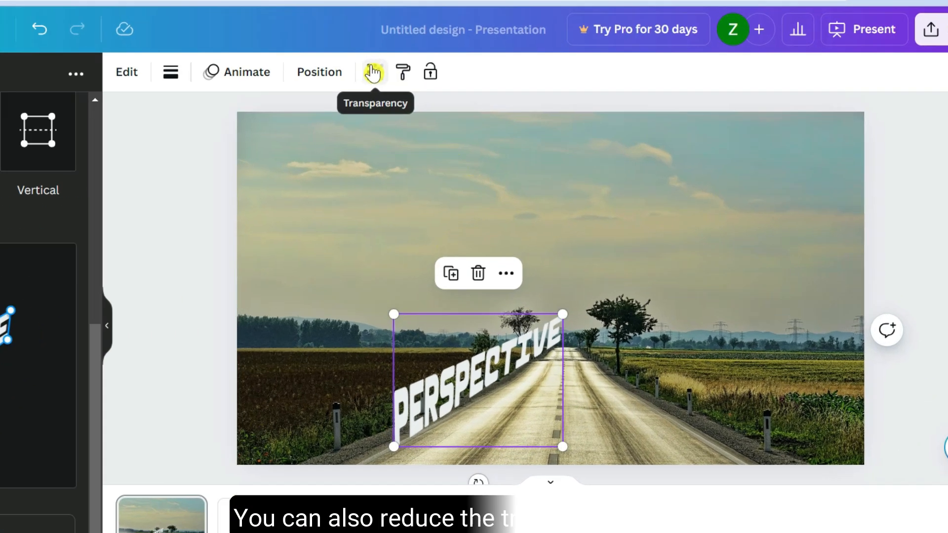
Set the PERSPECTIVE text's transparency to about 59 so the road shows through.
click(373, 71)
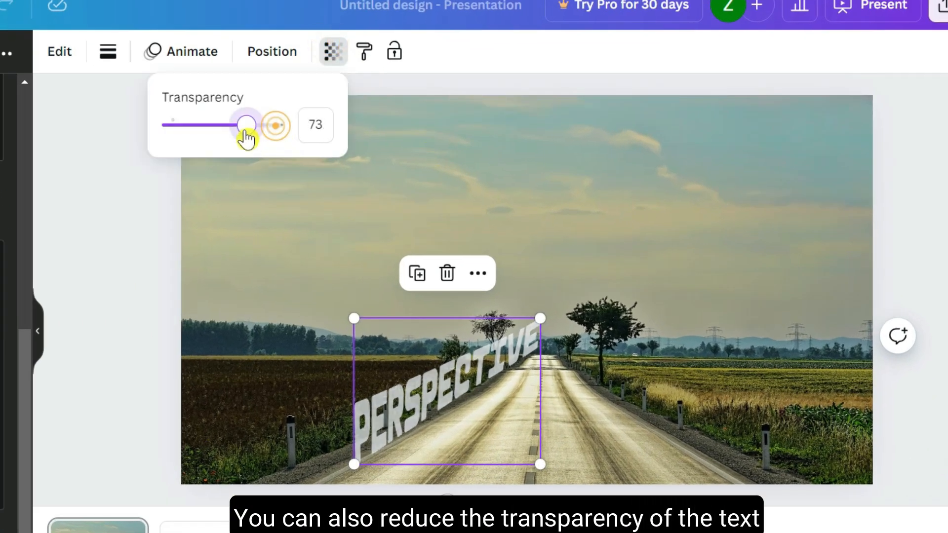
drag(244, 124, 233, 124)
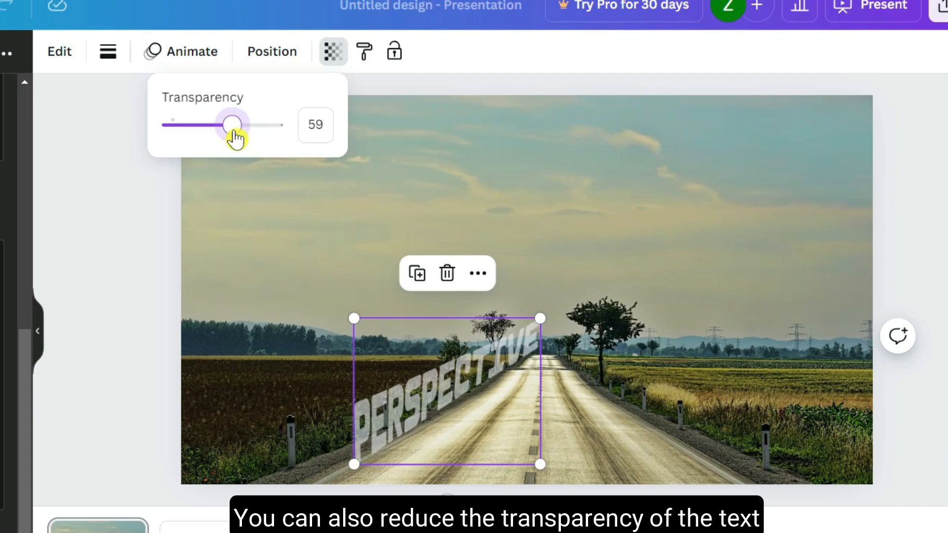
drag(231, 125, 240, 125)
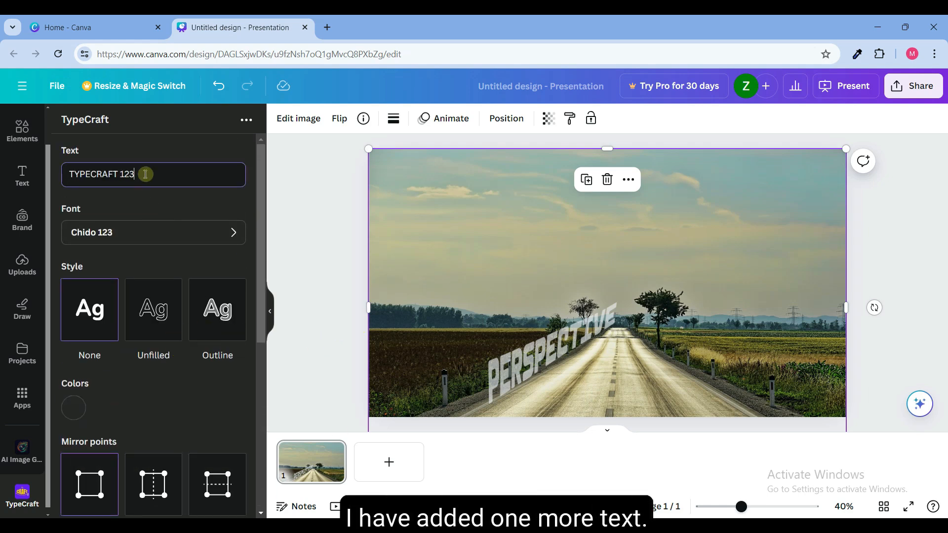
Enter a new TypeCraft word, make it white and add the TEXT word art to the slide.
text(ROA)
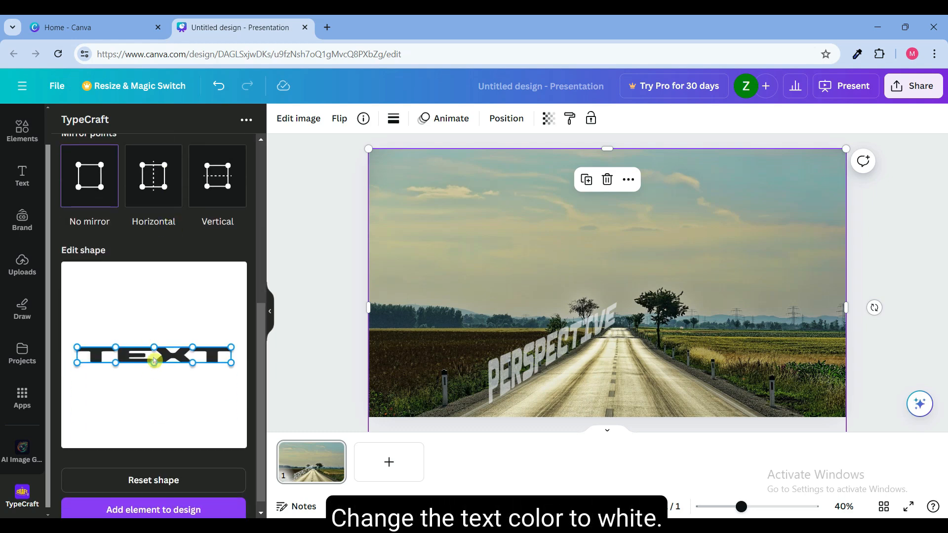
click(76, 286)
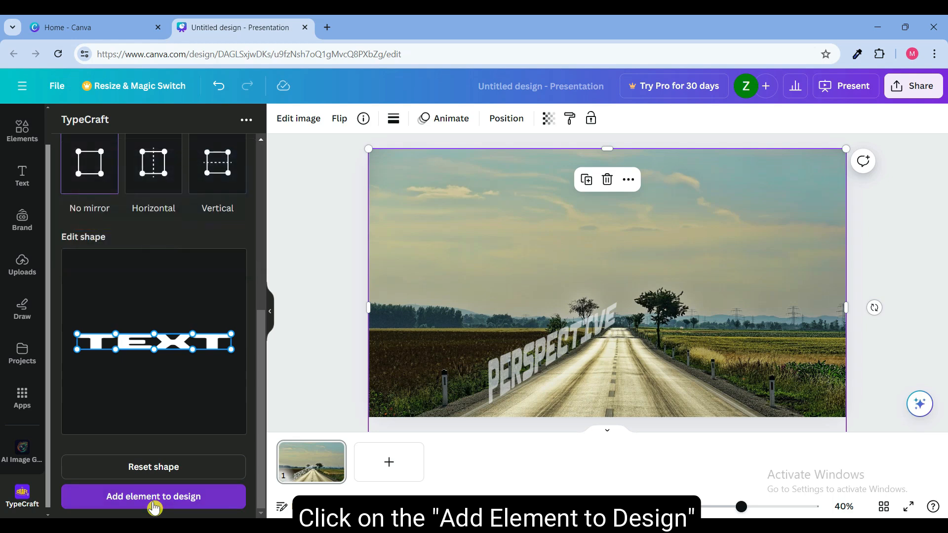
click(153, 497)
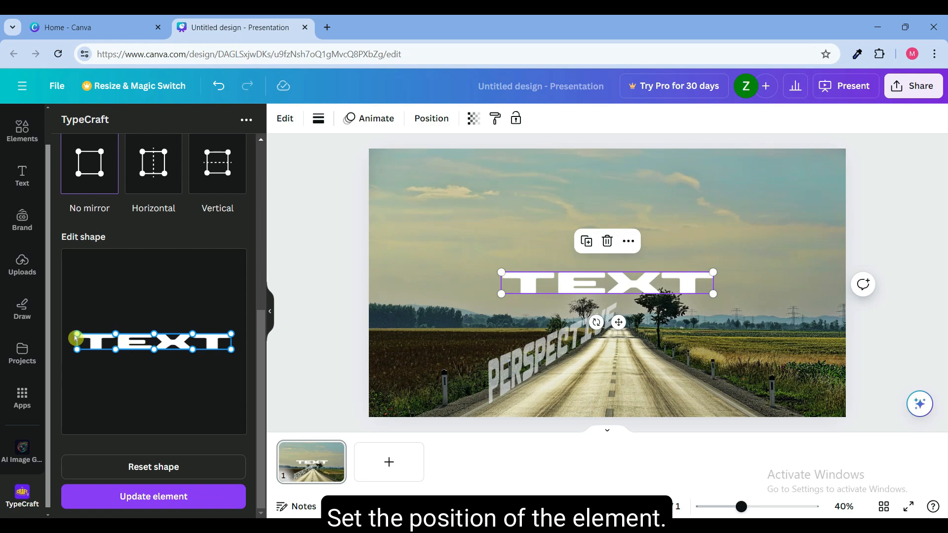
Move TEXT onto the road below PERSPECTIVE, taper it into a trapezoid and shrink it to fit.
drag(605, 283, 616, 393)
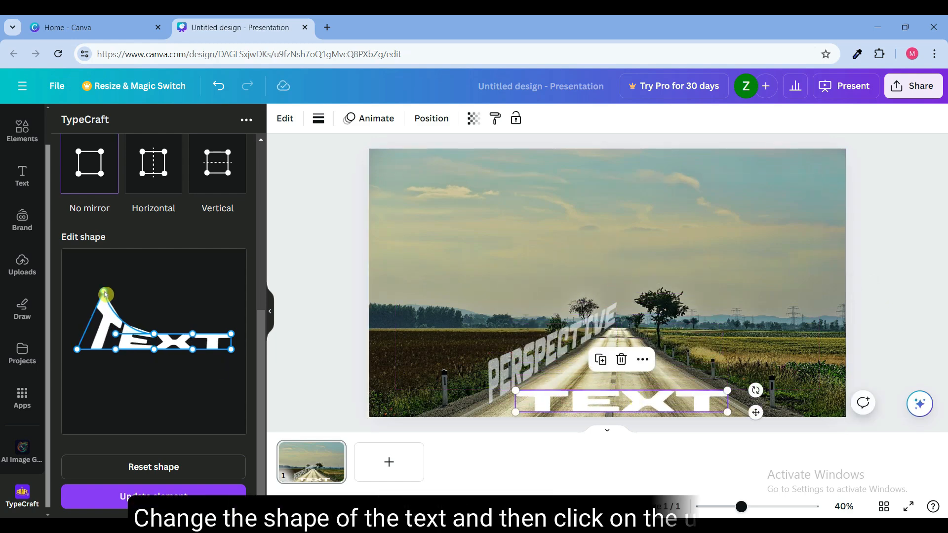
drag(106, 294, 159, 293)
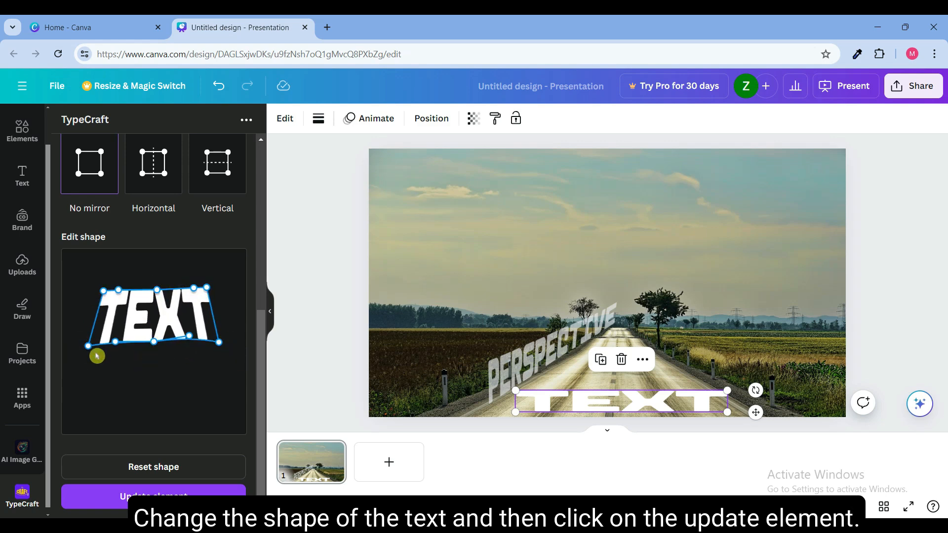
drag(98, 356, 192, 345)
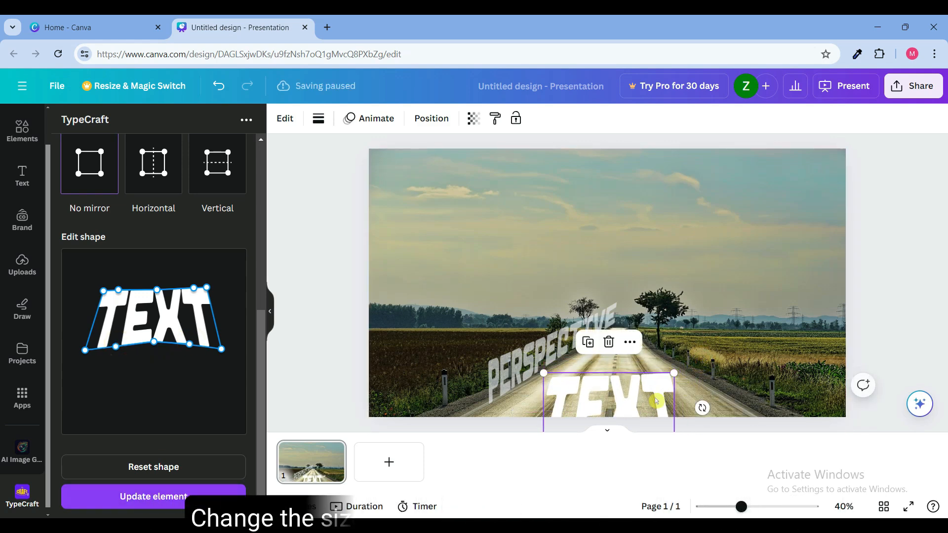
drag(674, 373, 680, 362)
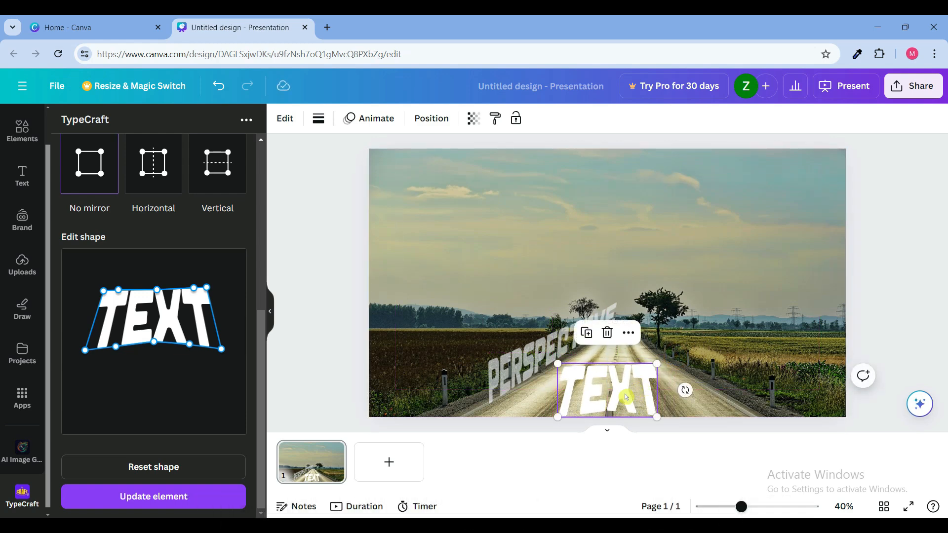
Lower the TEXT word's transparency to about 68 so it sits see-through on the road.
click(472, 118)
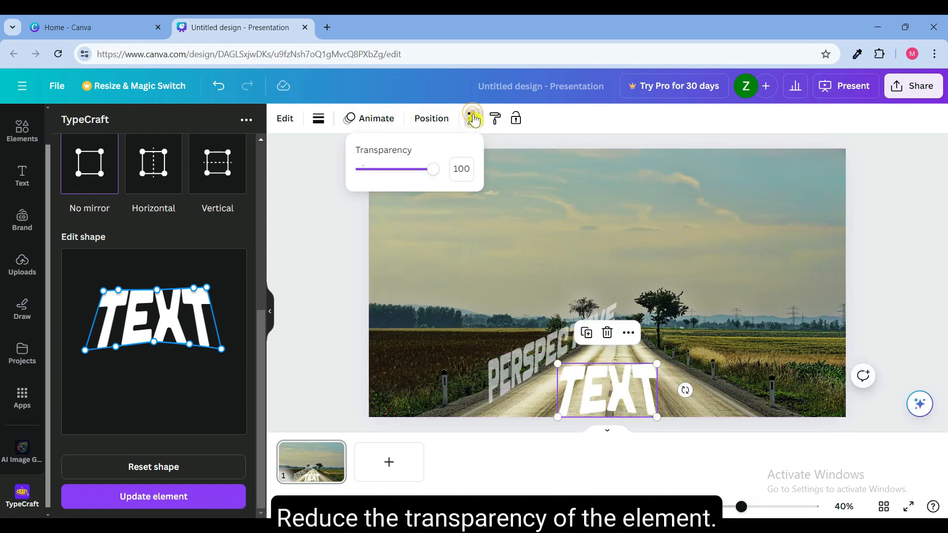
drag(432, 169, 411, 169)
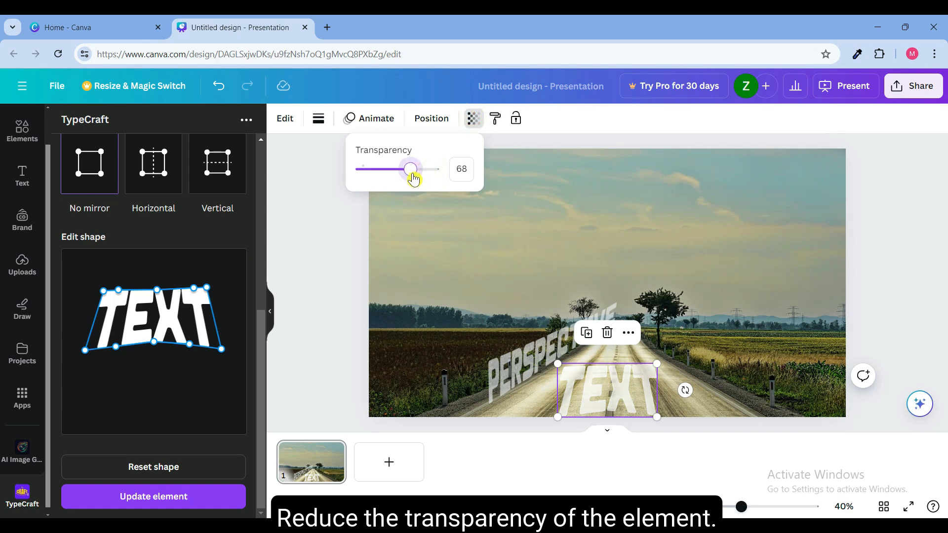
drag(411, 168, 413, 169)
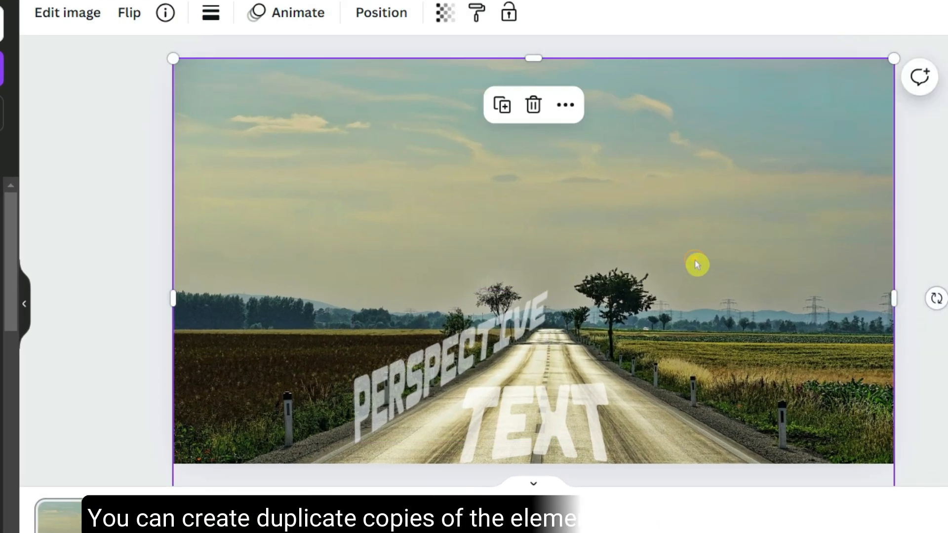
Duplicate the PERSPECTIVE text from its More (…) actions menu.
click(564, 105)
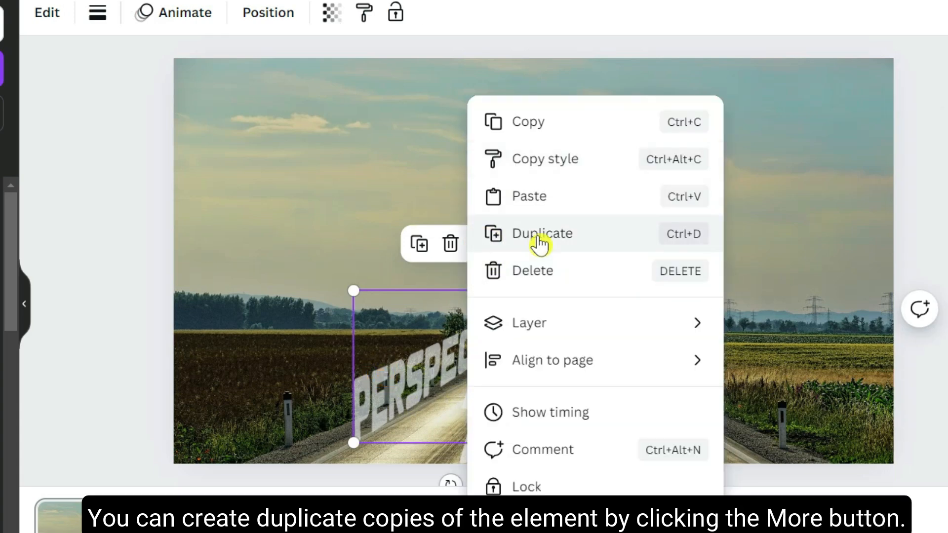
click(541, 233)
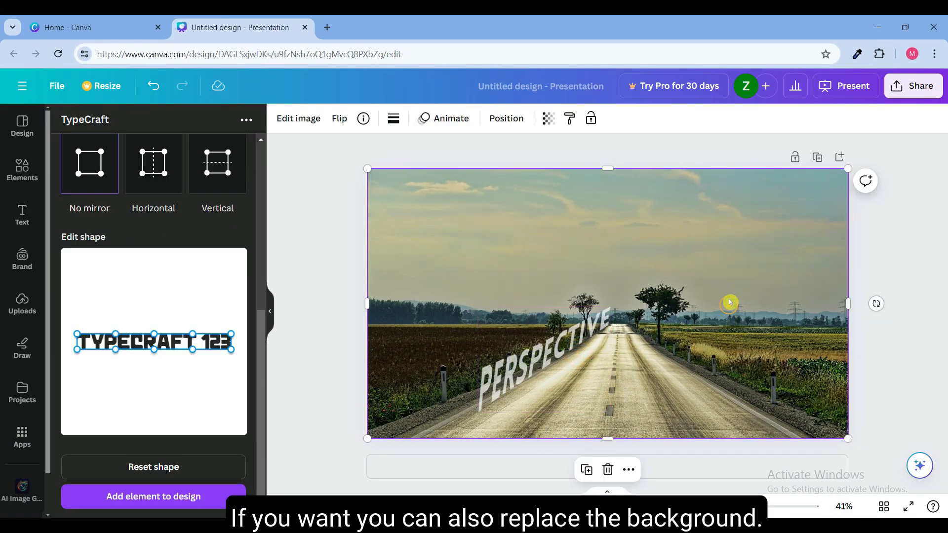
mouse_move(465, 327)
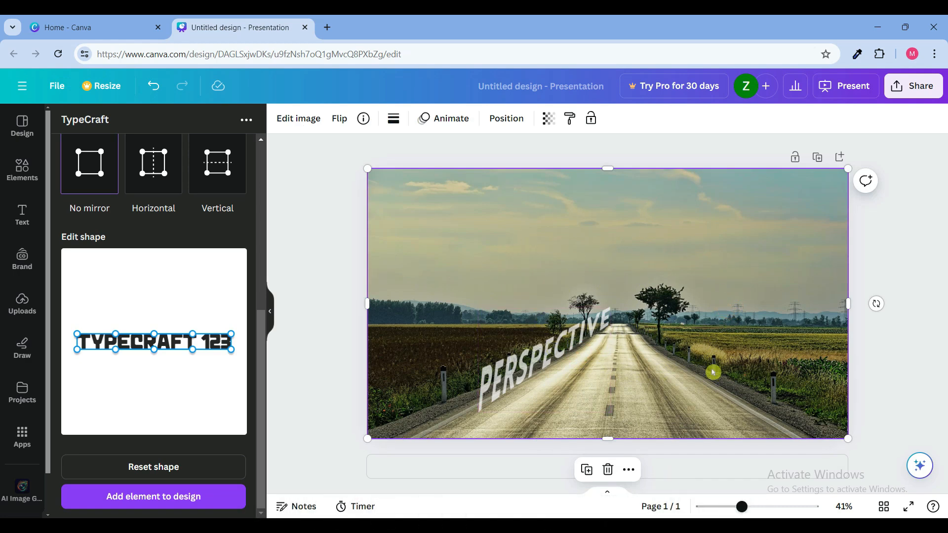
mouse_move(15, 226)
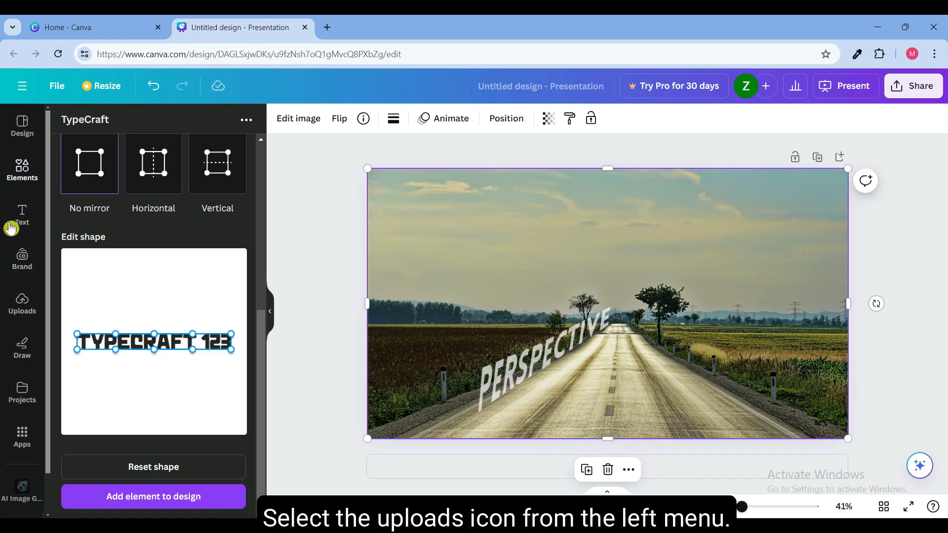
From Uploads, swap the road photo background for the solid green uploaded image.
click(22, 303)
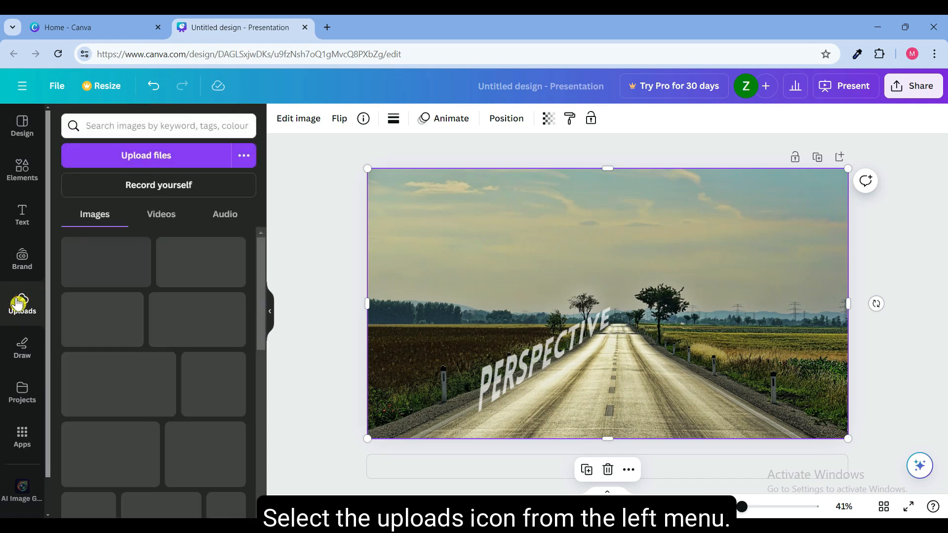
click(22, 303)
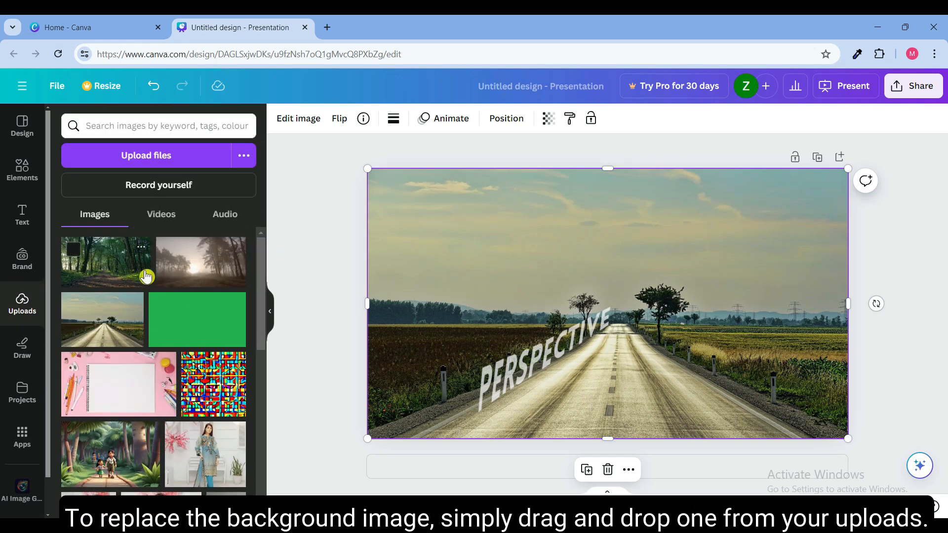
drag(101, 263, 500, 282)
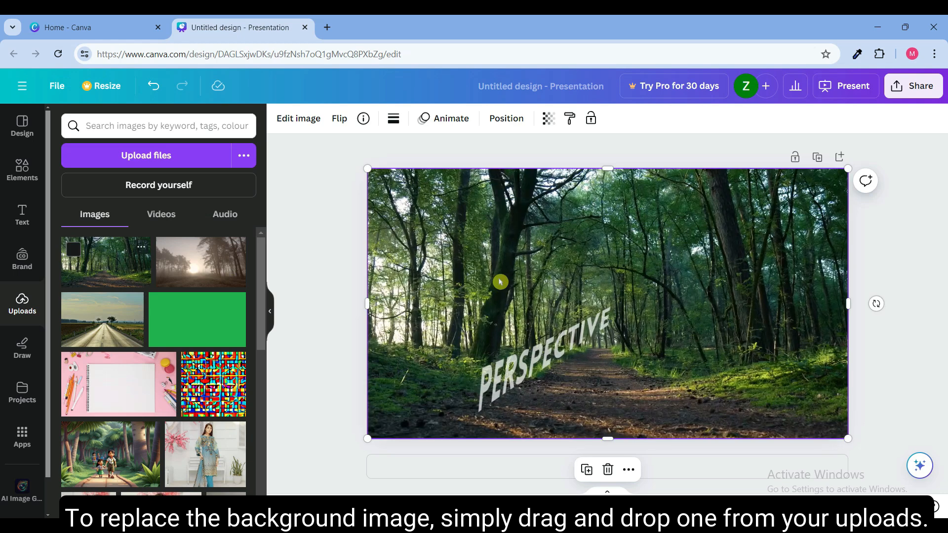
drag(196, 319, 605, 302)
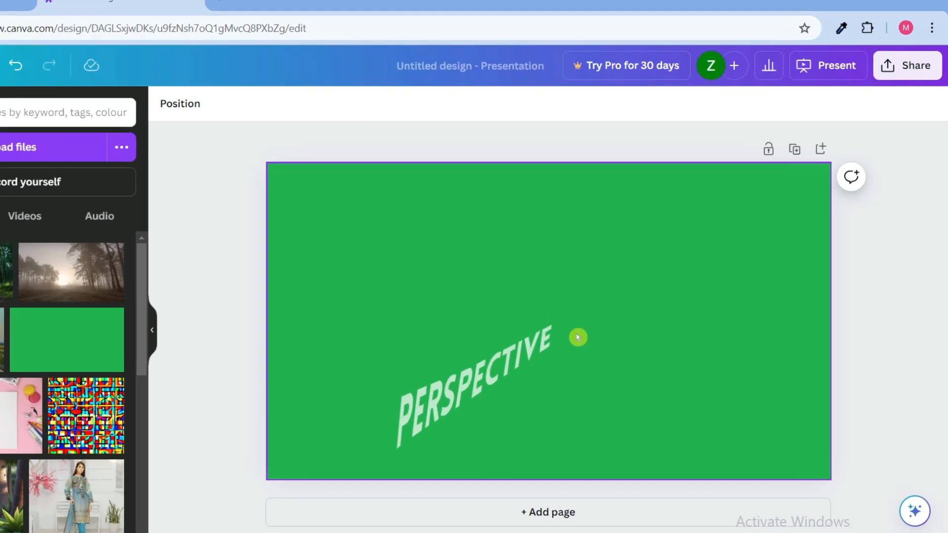
Download the green PERSPECTIVE slide via Share as a PNG at 1920×1080.
click(906, 66)
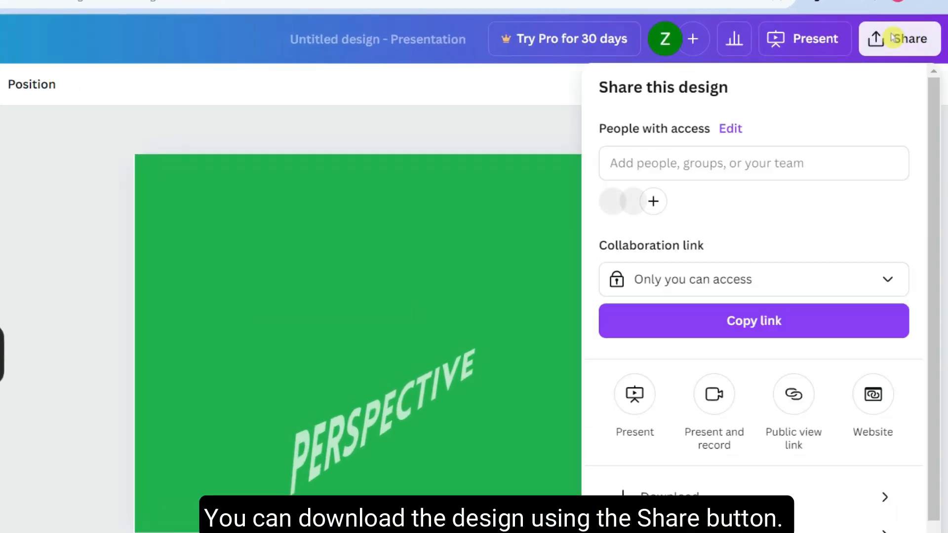
scroll(down, 3)
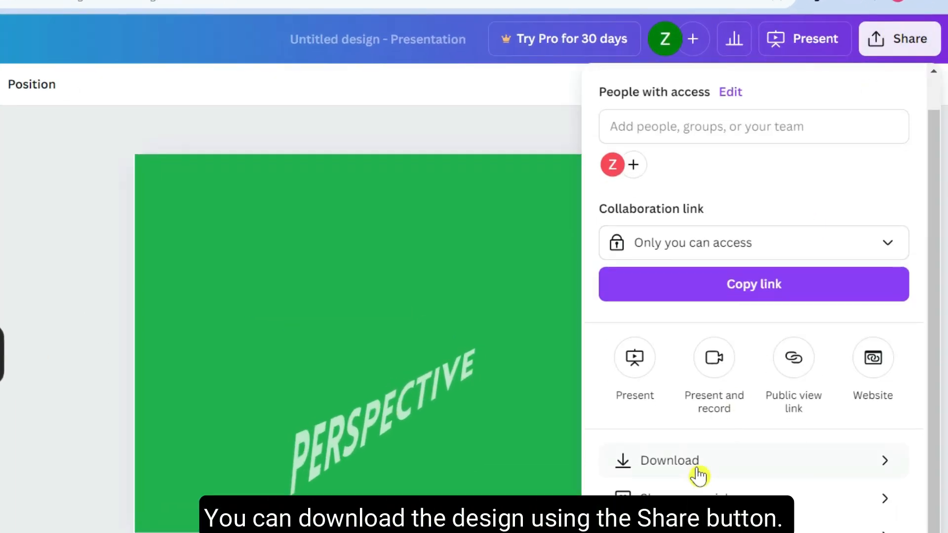
click(669, 460)
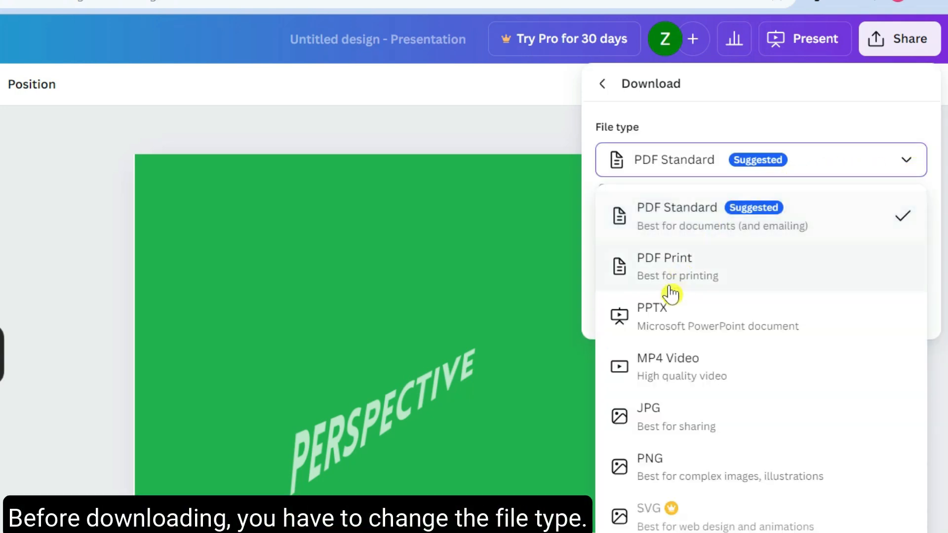
mouse_move(665, 471)
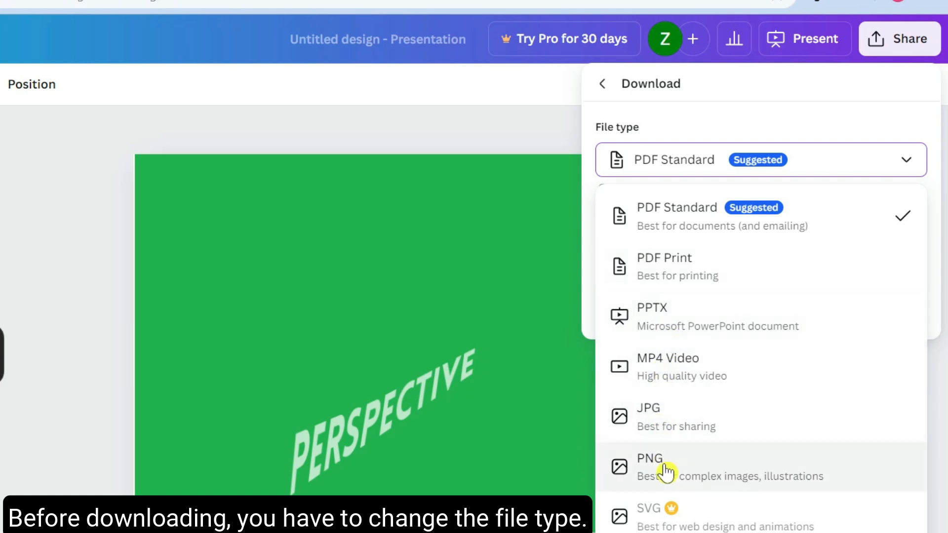
mouse_move(667, 474)
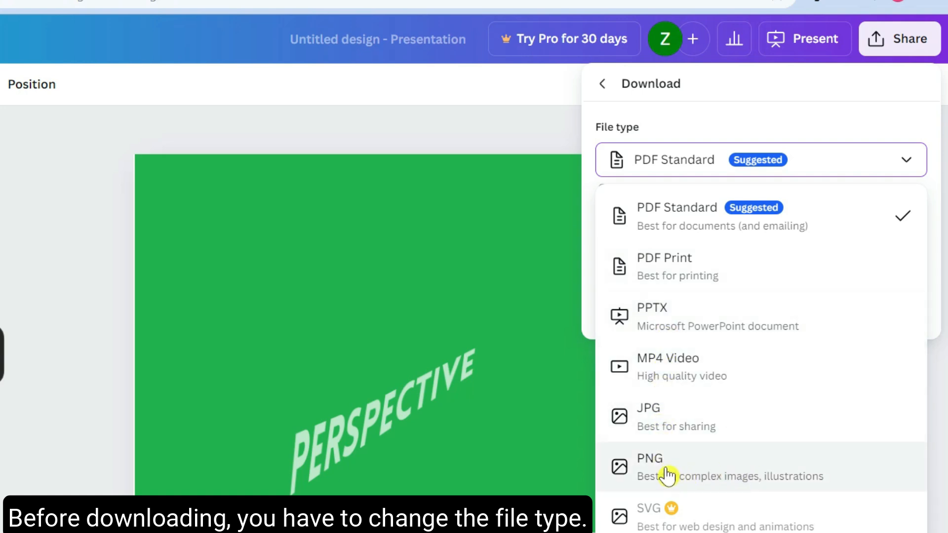
click(649, 466)
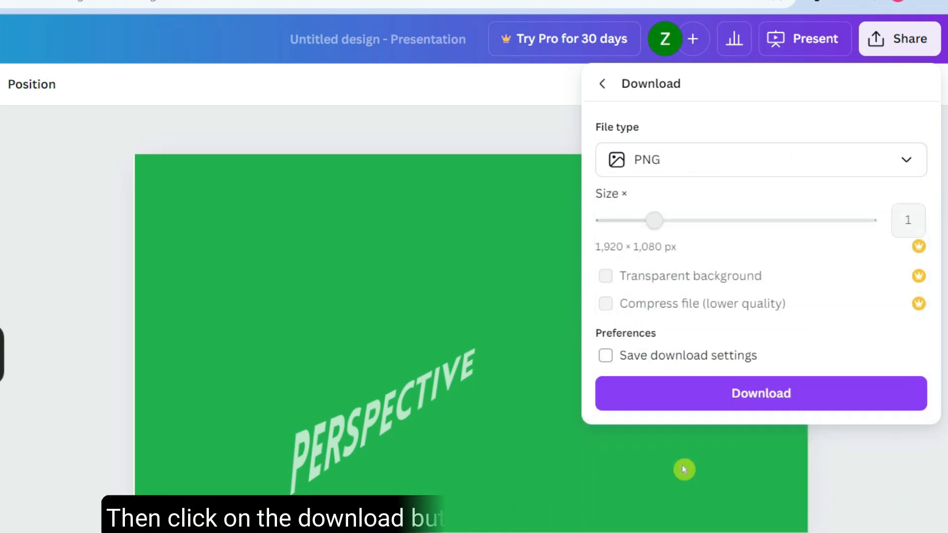
click(754, 393)
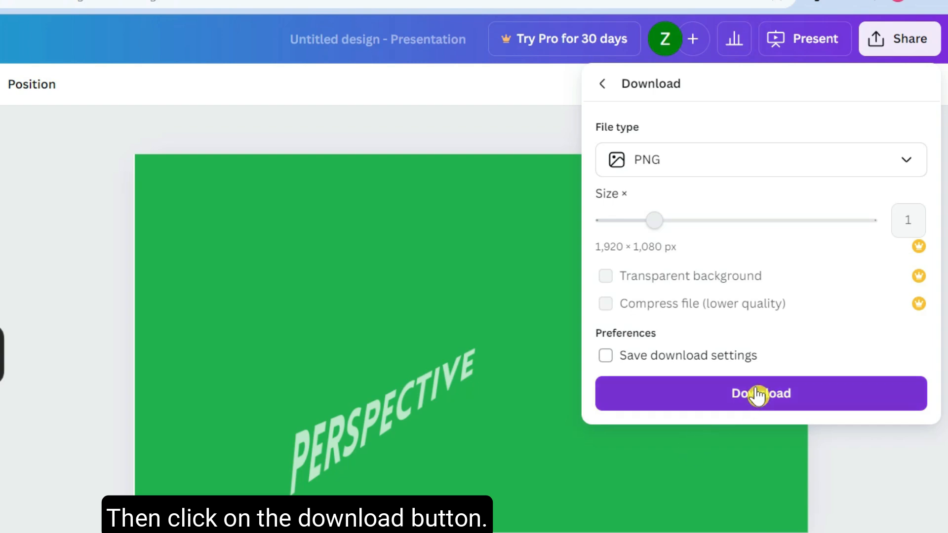